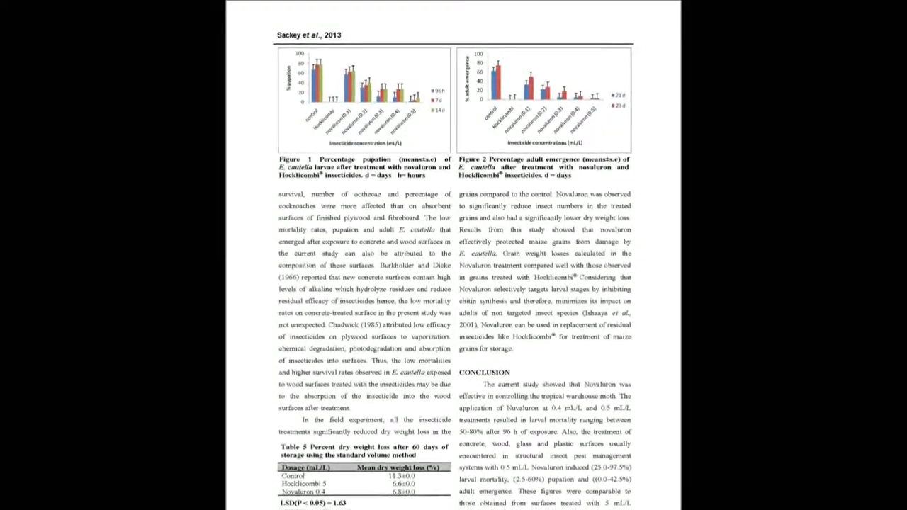
pyautogui.scroll(-3)
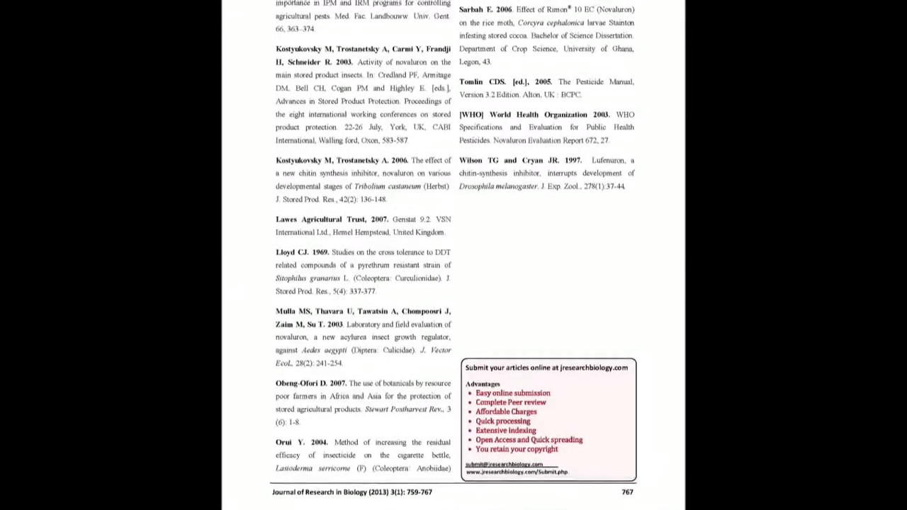
pyautogui.scroll(-3)
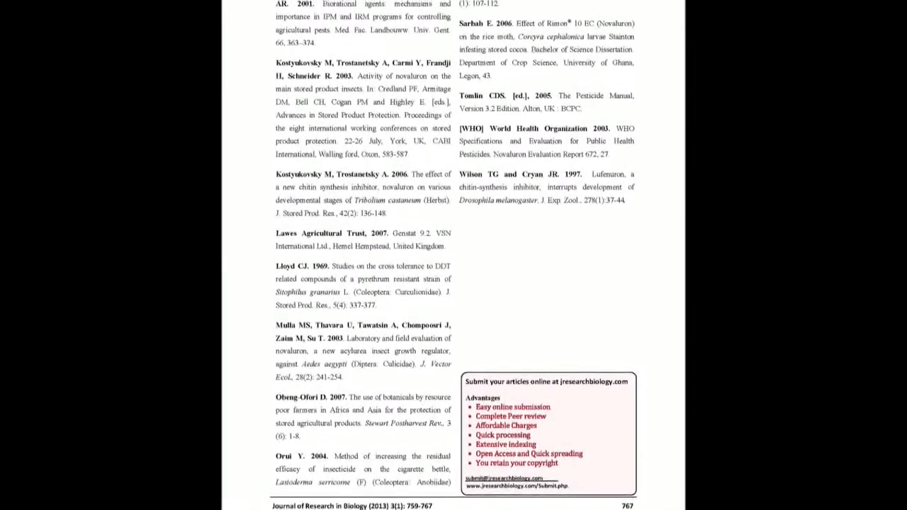